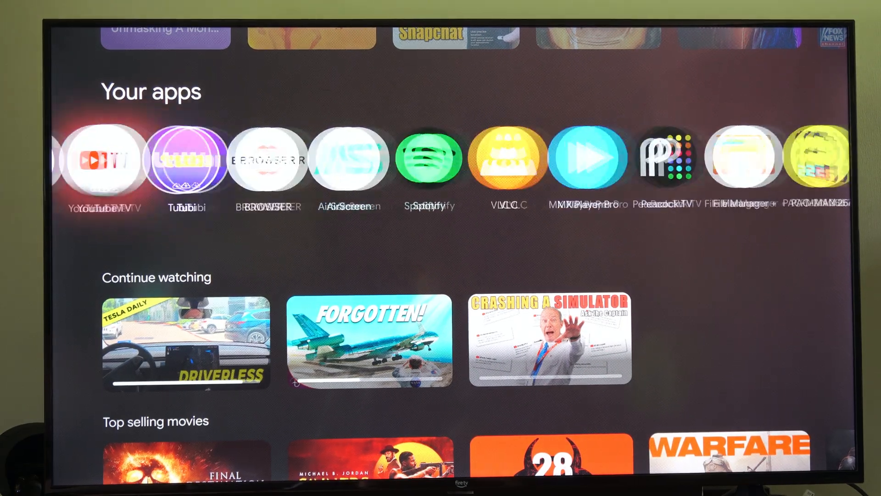
Move to the top navigation and switch to the Apps page
{"action": "scroll", "scroll_direction": "right", "scroll_amount": 3}
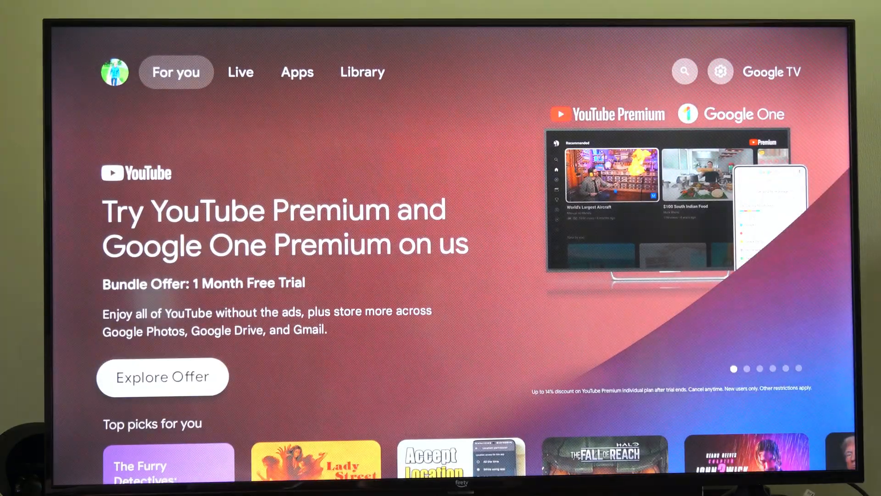
{"action": "left_click", "coordinate": [296, 71]}
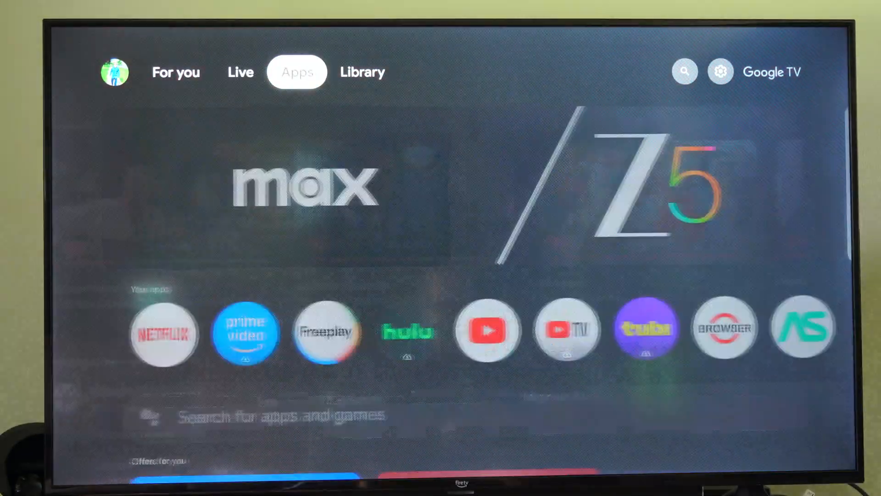
Reach the full settings from the quick settings panel to list all installed apps
{"action": "left_click", "coordinate": [719, 72]}
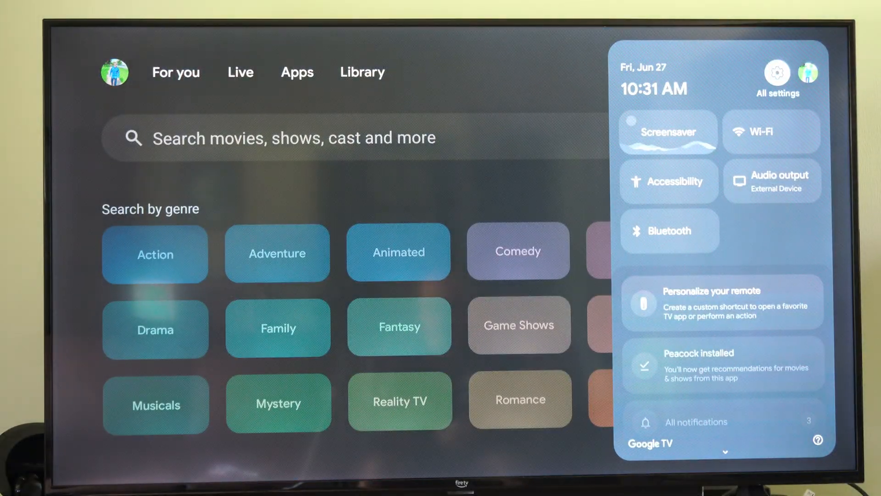
{"action": "left_click", "coordinate": [777, 79]}
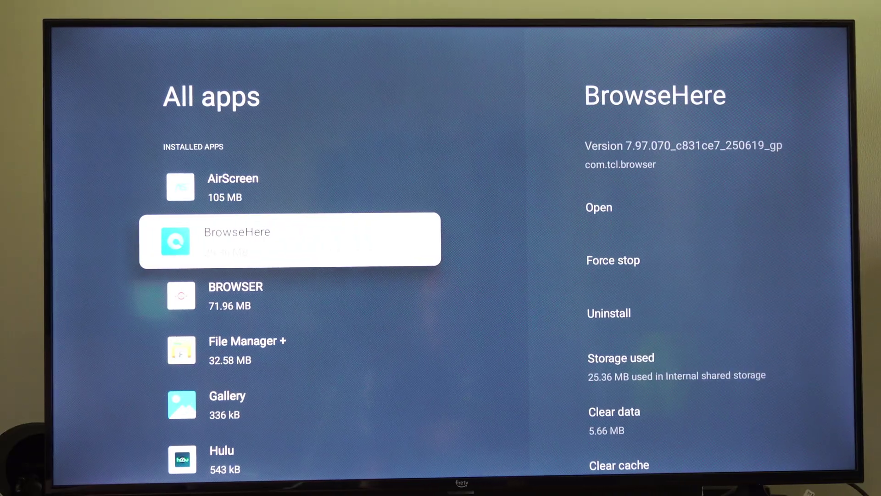
{"action": "scroll", "scroll_direction": "down", "scroll_amount": 3}
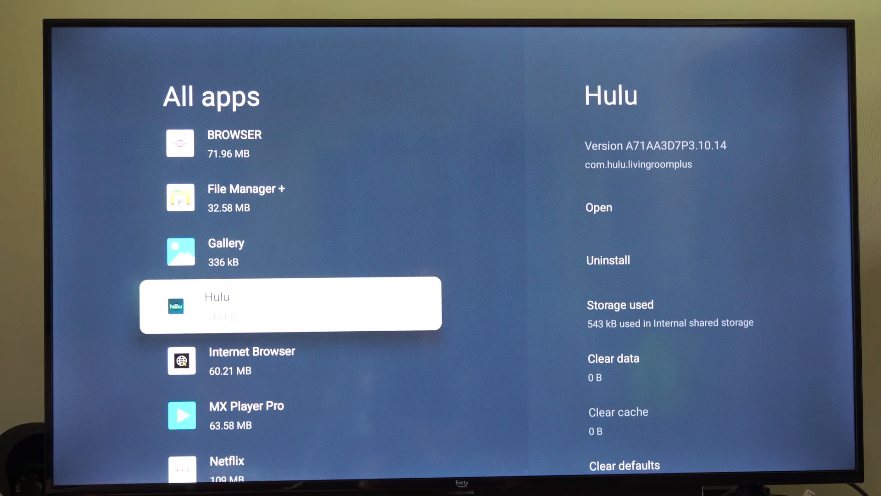
{"action": "left_click", "coordinate": [290, 303]}
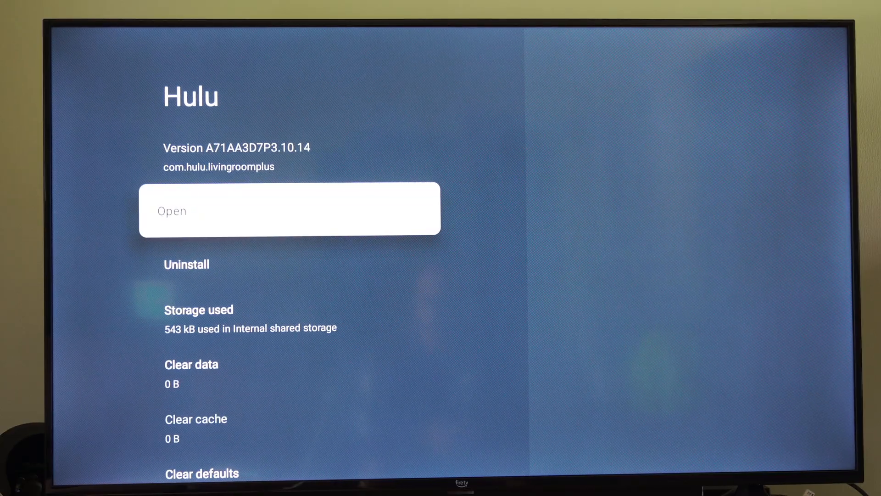
{"action": "scroll", "scroll_direction": "down", "scroll_amount": 3}
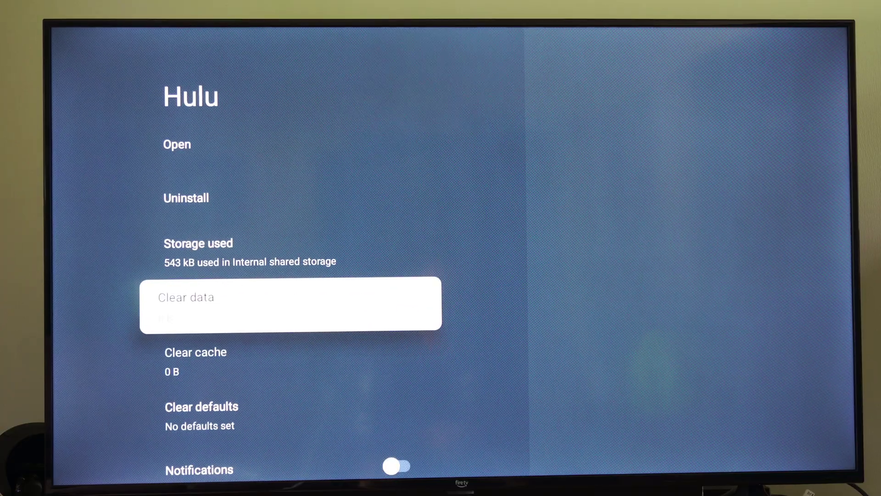
{"action": "scroll", "scroll_direction": "down", "scroll_amount": 3}
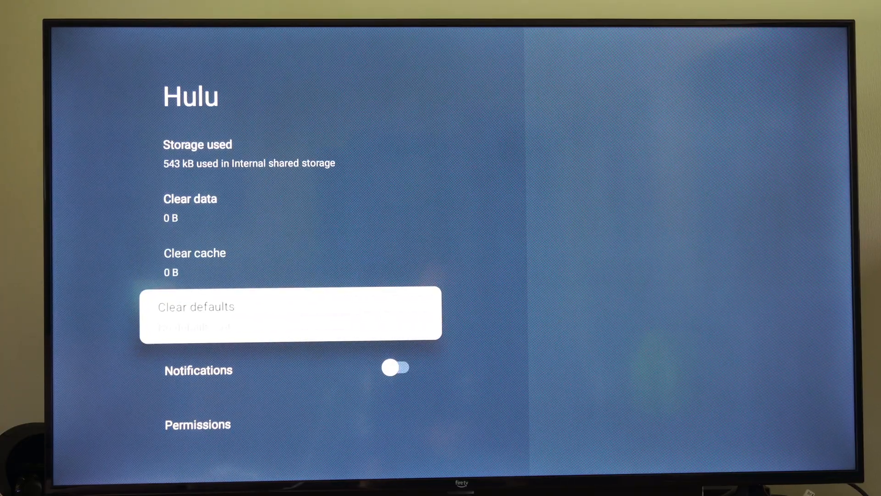
{"action": "scroll", "scroll_direction": "up", "scroll_amount": 3}
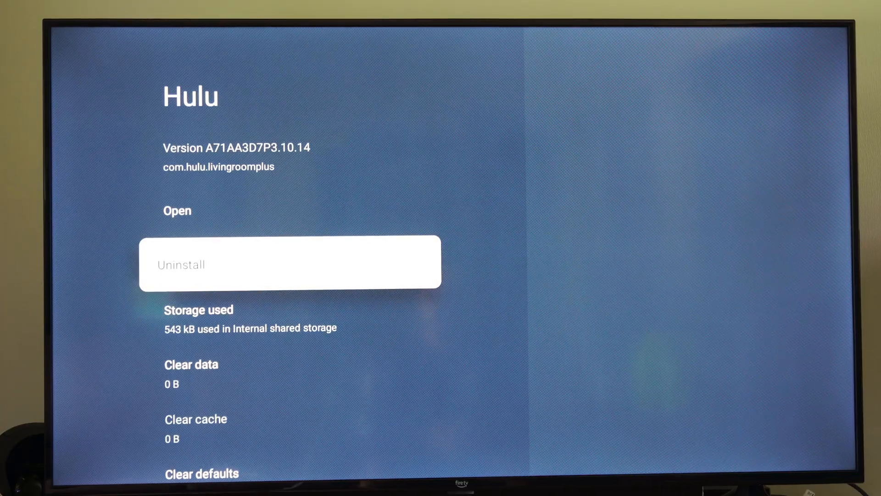
{"action": "key", "text": "Back"}
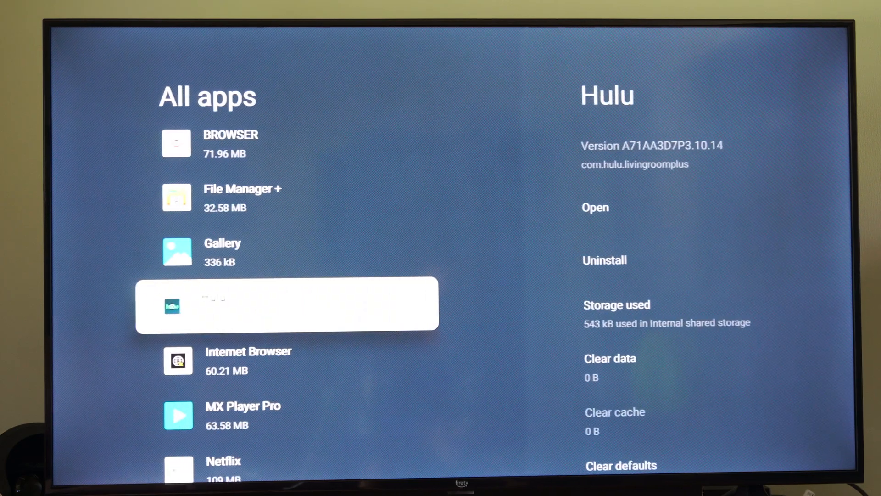
Reopen the full Settings menu positioned on the Apps category
{"action": "scroll", "scroll_direction": "down", "scroll_amount": 3}
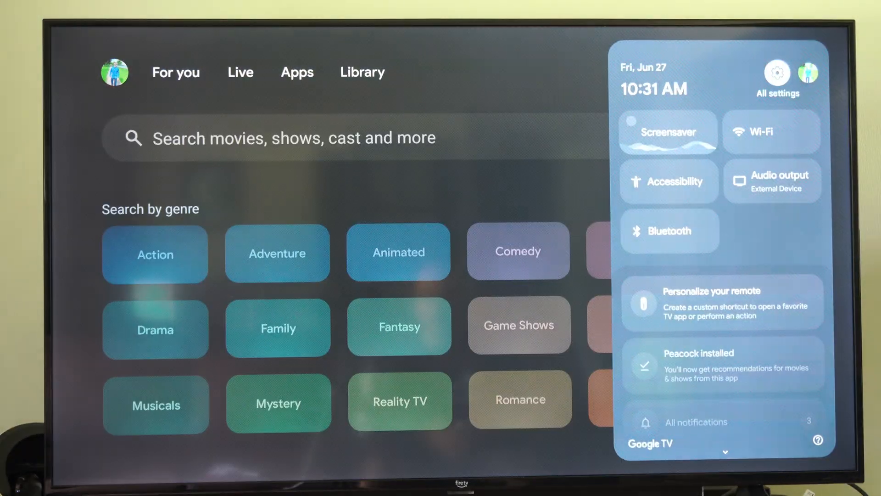
{"action": "left_click", "coordinate": [778, 74]}
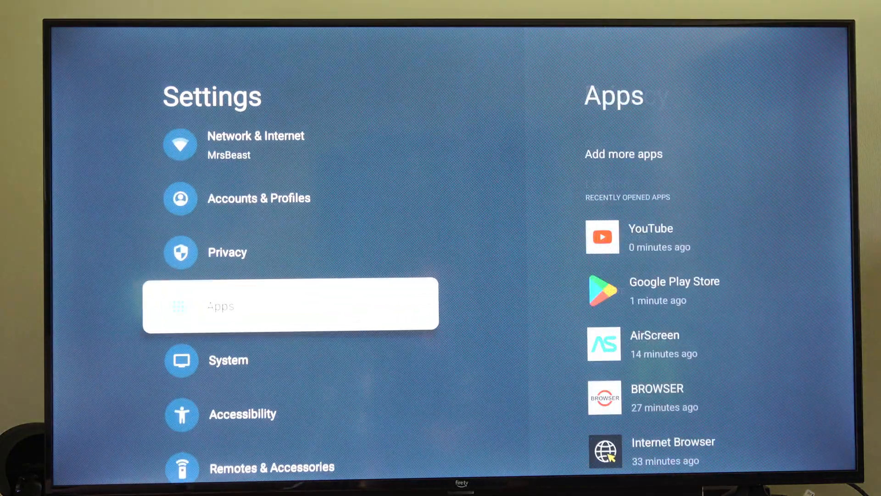
Clear YouTube's cache from its app settings and confirm, leaving 0 B cache
{"action": "left_click", "coordinate": [291, 303]}
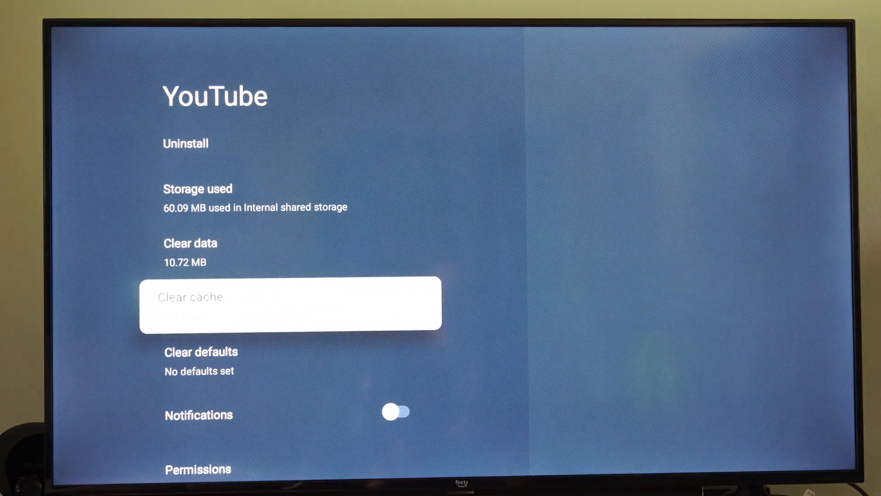
{"action": "left_click", "coordinate": [290, 302]}
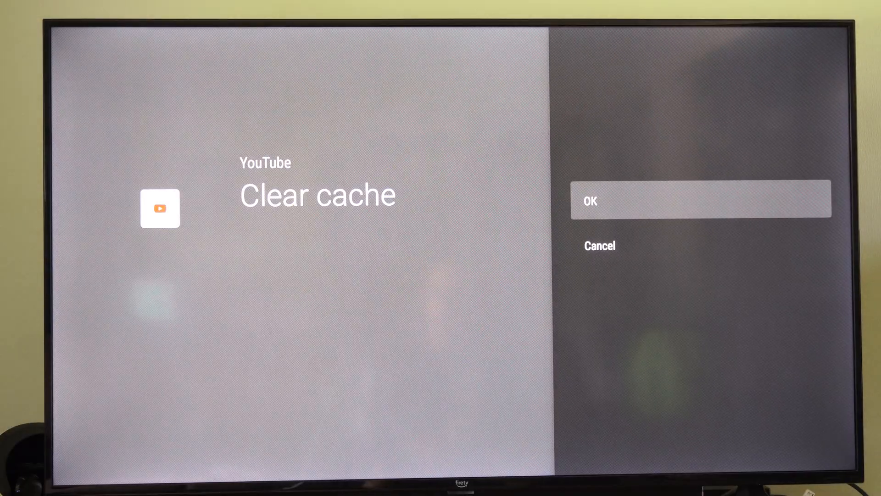
{"action": "left_click", "coordinate": [700, 199]}
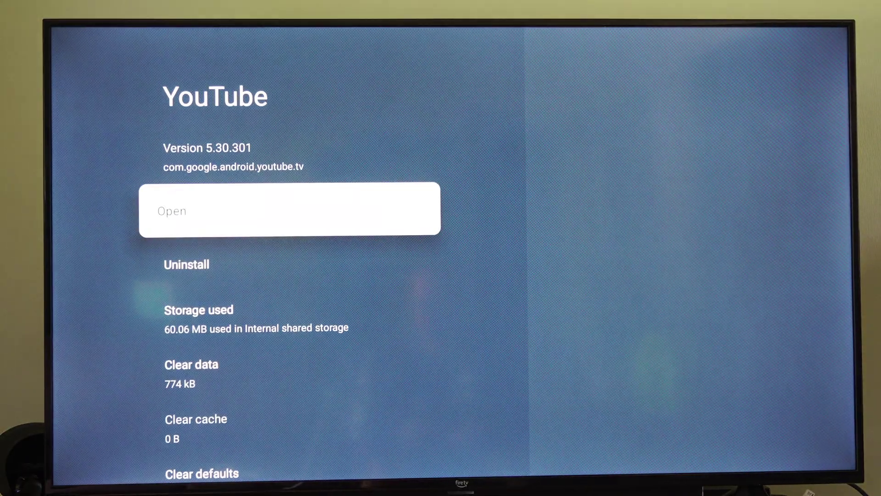
Scroll down YouTube's app info and show its Permissions, including microphone access
{"action": "scroll", "scroll_direction": "down", "scroll_amount": 3}
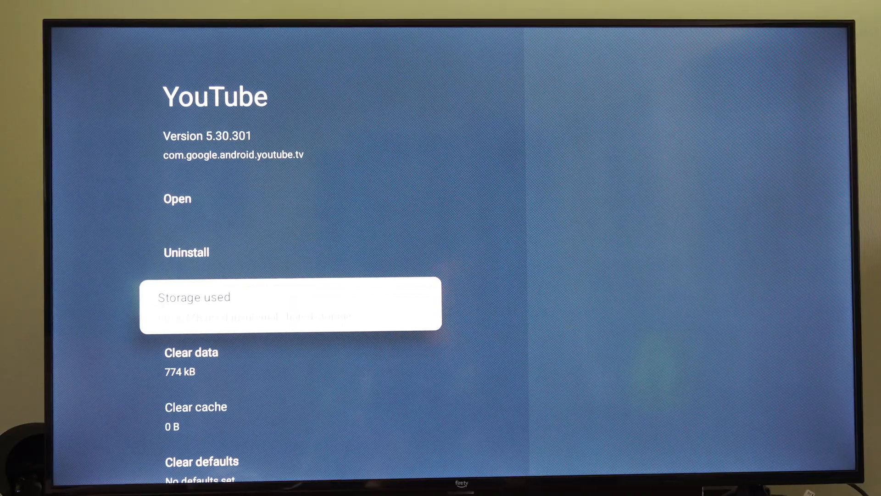
{"action": "scroll", "scroll_direction": "down", "scroll_amount": 3}
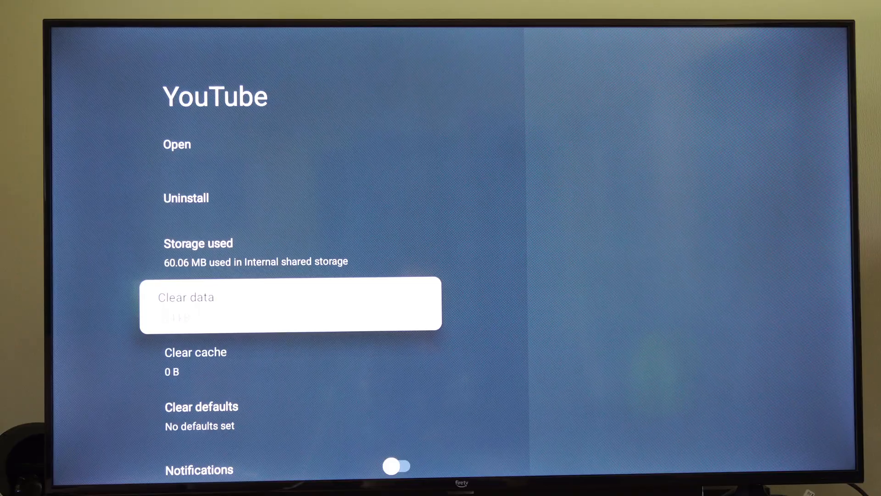
{"action": "scroll", "scroll_direction": "down", "scroll_amount": 3}
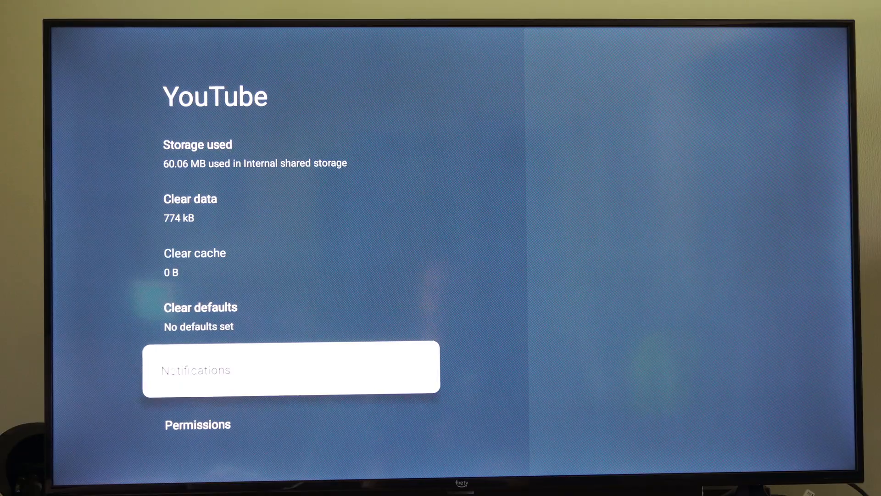
{"action": "left_click", "coordinate": [292, 424]}
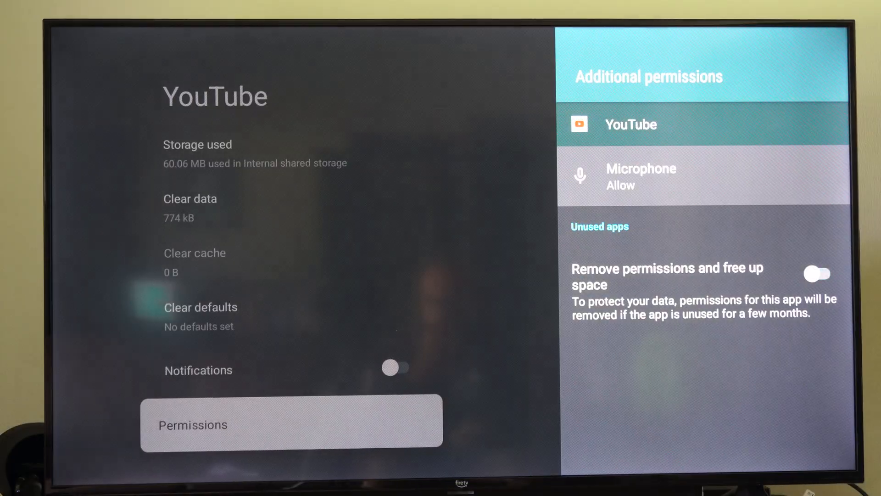
Close the Permissions panel, returning to YouTube's app info with 0 B cache
{"action": "left_click", "coordinate": [816, 273]}
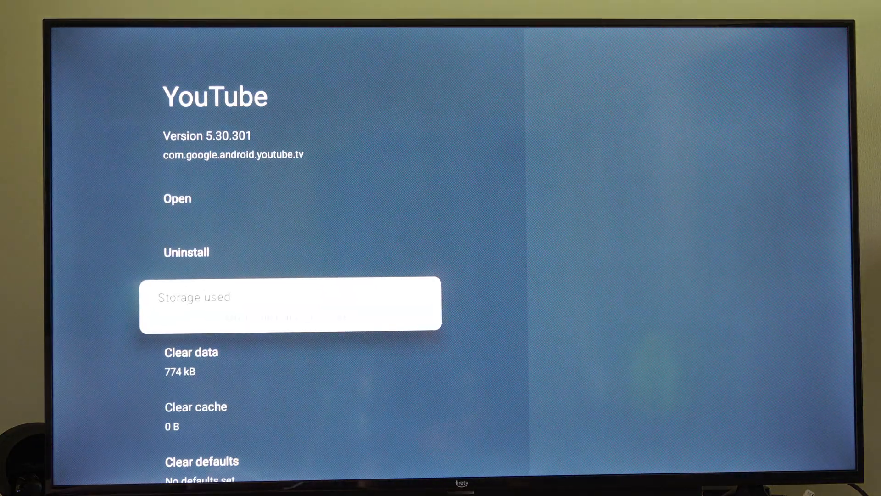
{"action": "scroll", "scroll_direction": "down", "scroll_amount": 3}
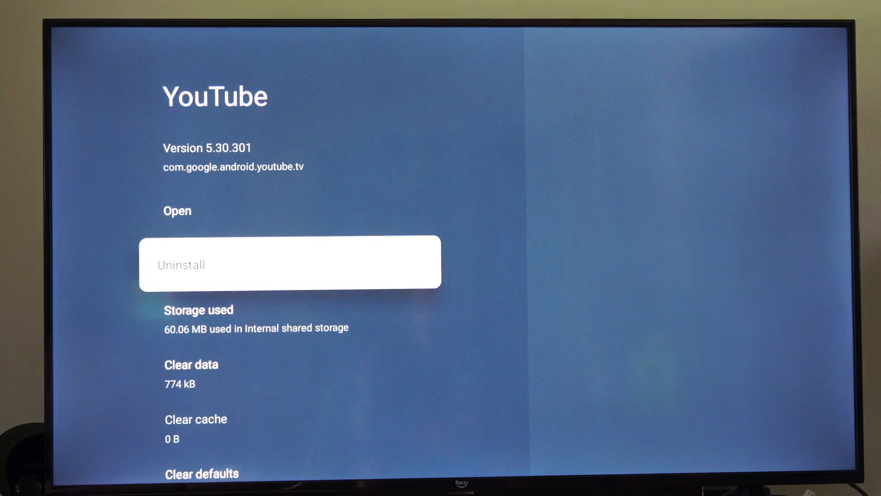
{"action": "scroll", "scroll_direction": "down", "scroll_amount": 3}
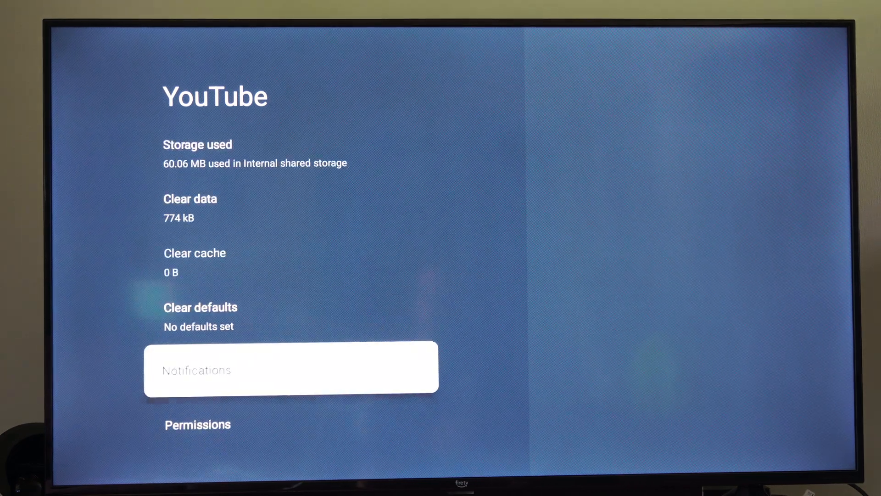
{"action": "scroll", "scroll_direction": "up", "scroll_amount": 3}
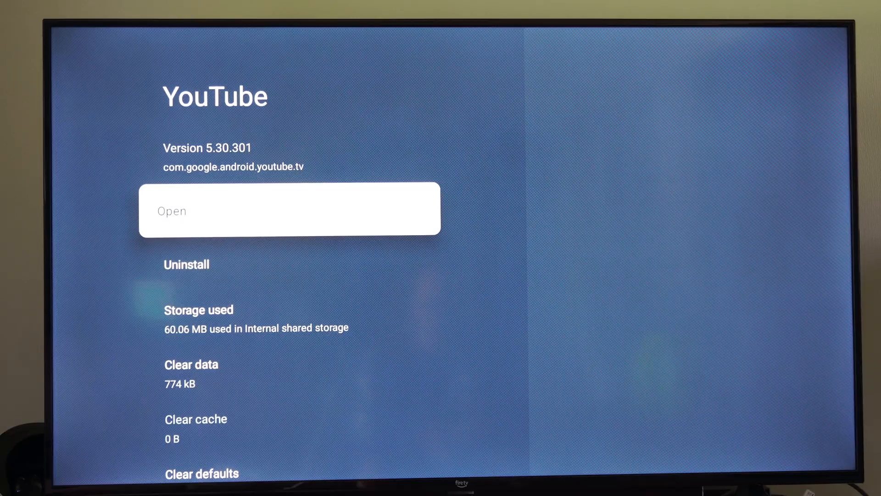
{"action": "left_click", "coordinate": [289, 209]}
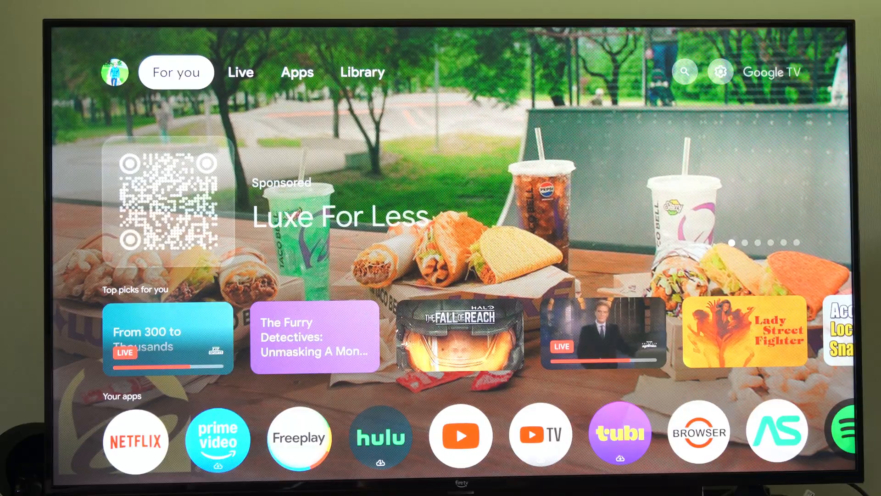
Scroll the home feed down to the Your apps row and browse across it
{"action": "scroll", "scroll_direction": "down", "scroll_amount": 3}
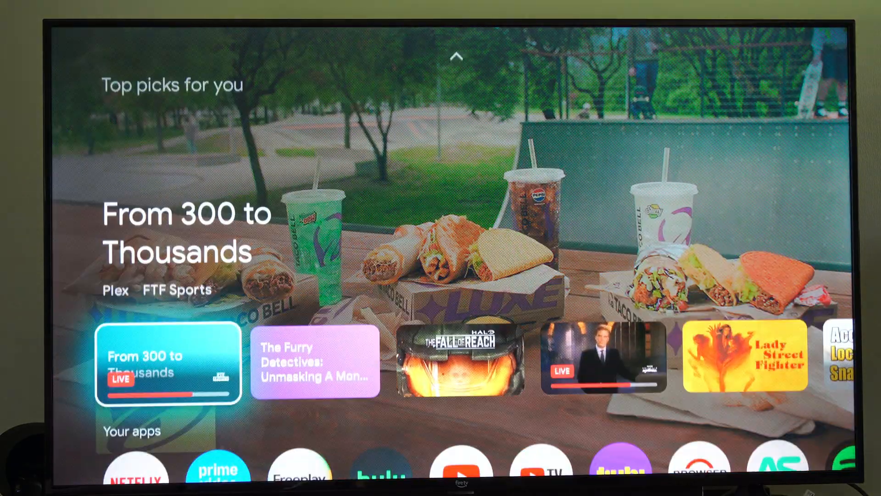
{"action": "scroll", "scroll_direction": "down", "scroll_amount": 3}
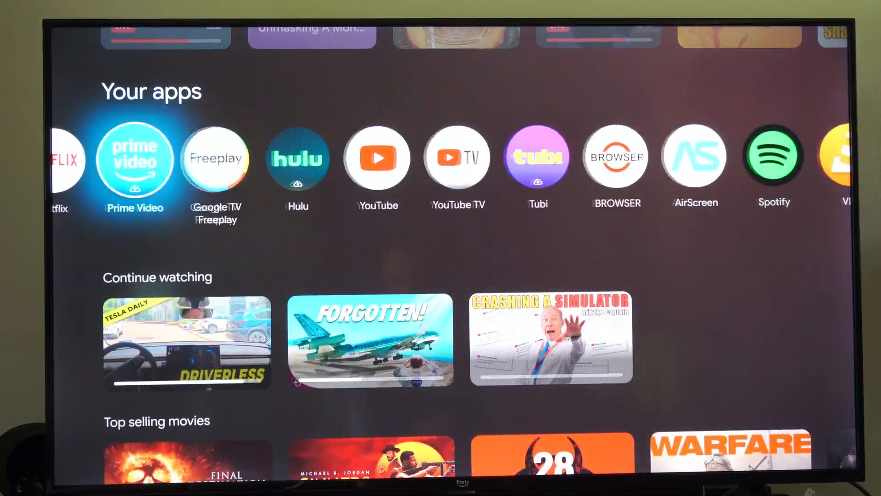
{"action": "scroll", "scroll_direction": "right", "scroll_amount": 3}
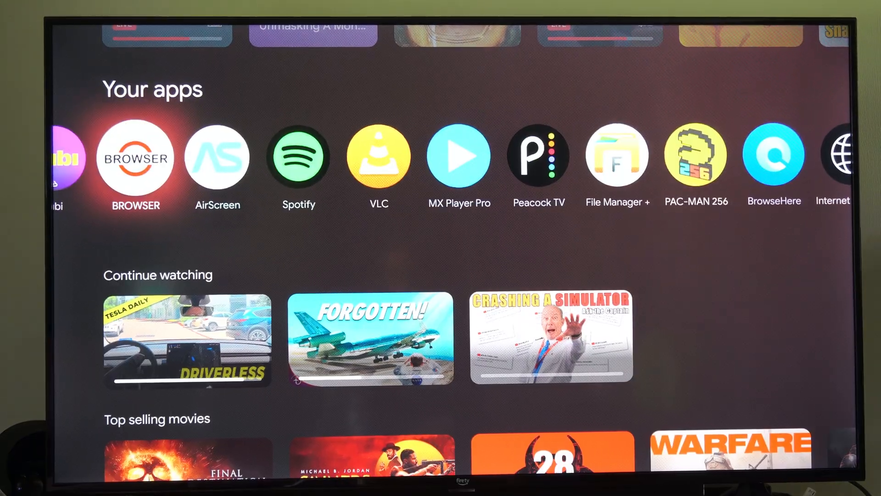